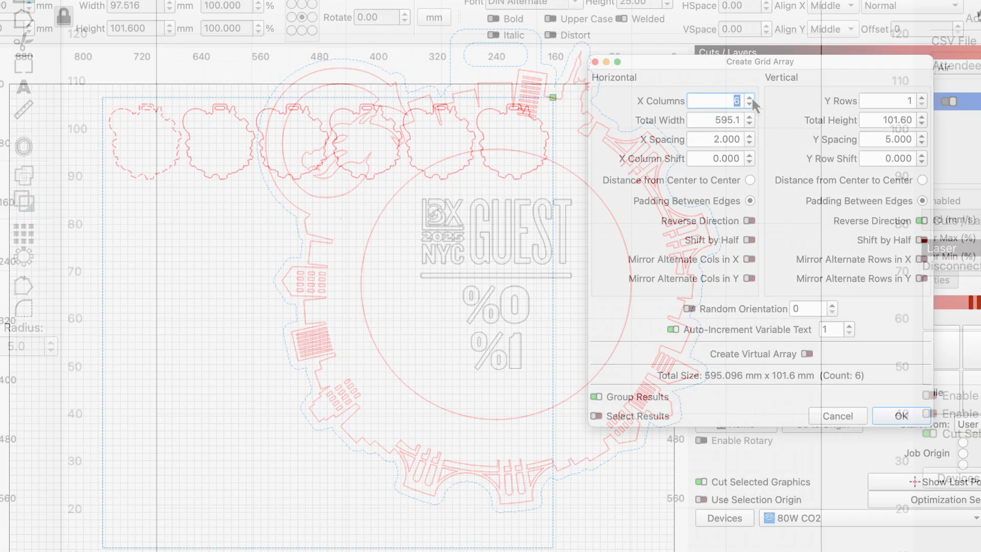
- Raise the Grid Array to 6 X columns and 3 Y rows of badge outlines
click(919, 97)
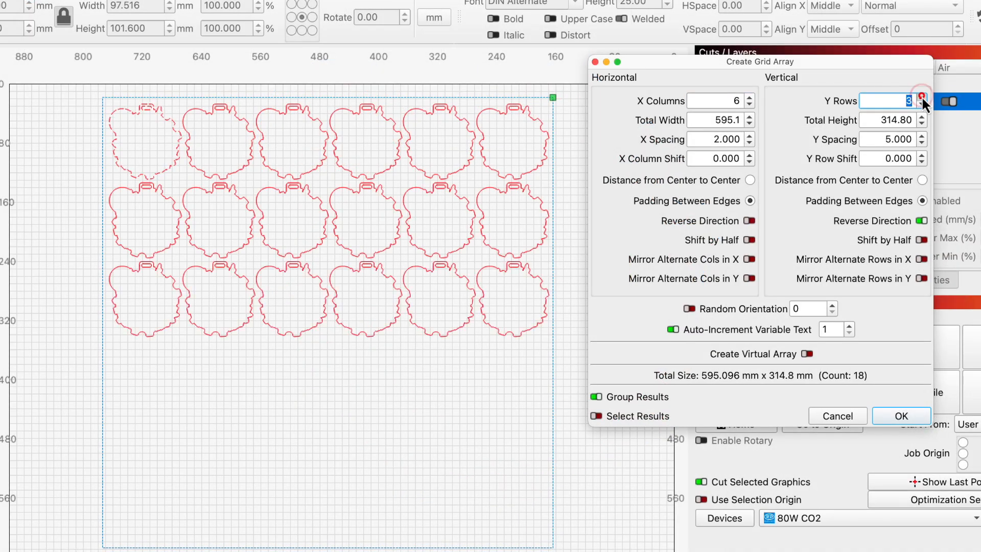
click(921, 98)
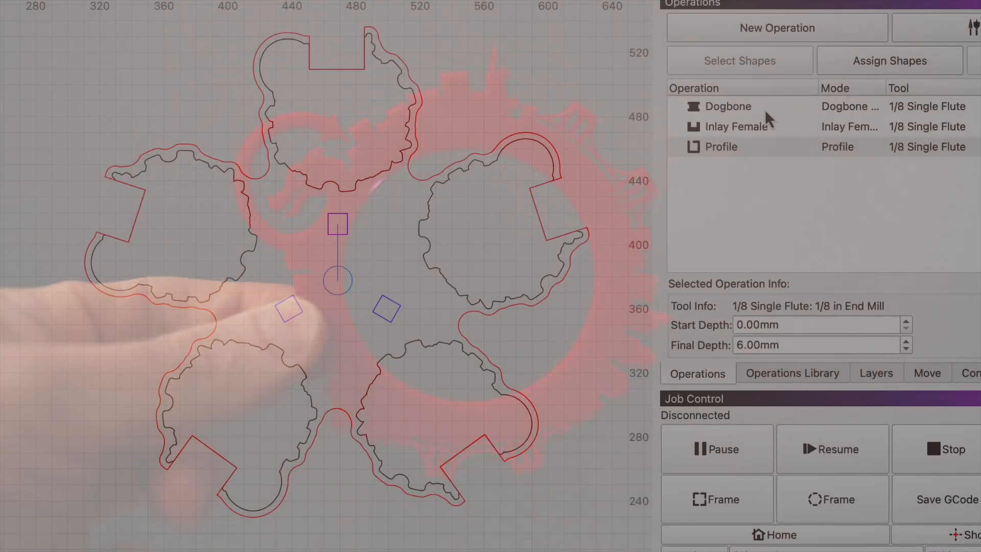
click(729, 106)
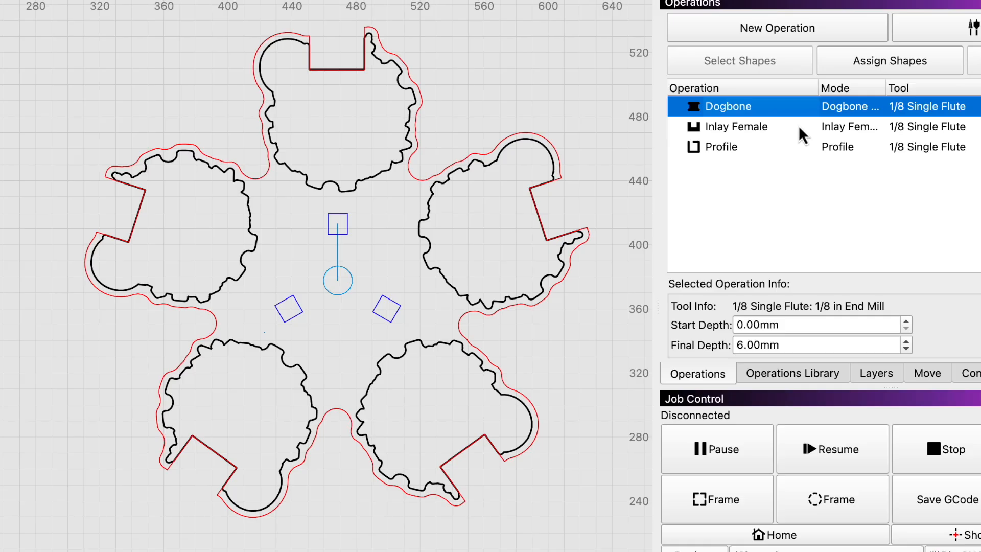
click(720, 147)
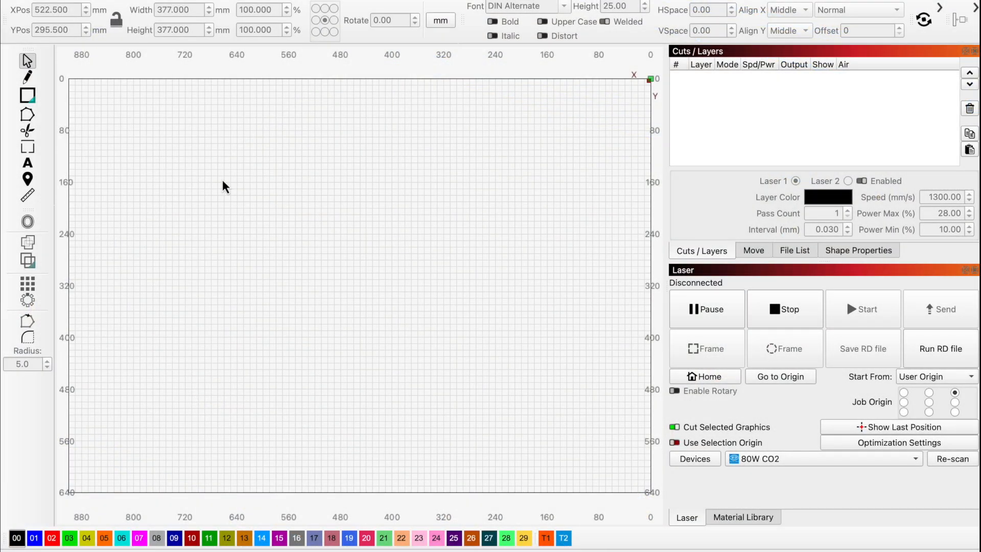
mouse_move(218, 183)
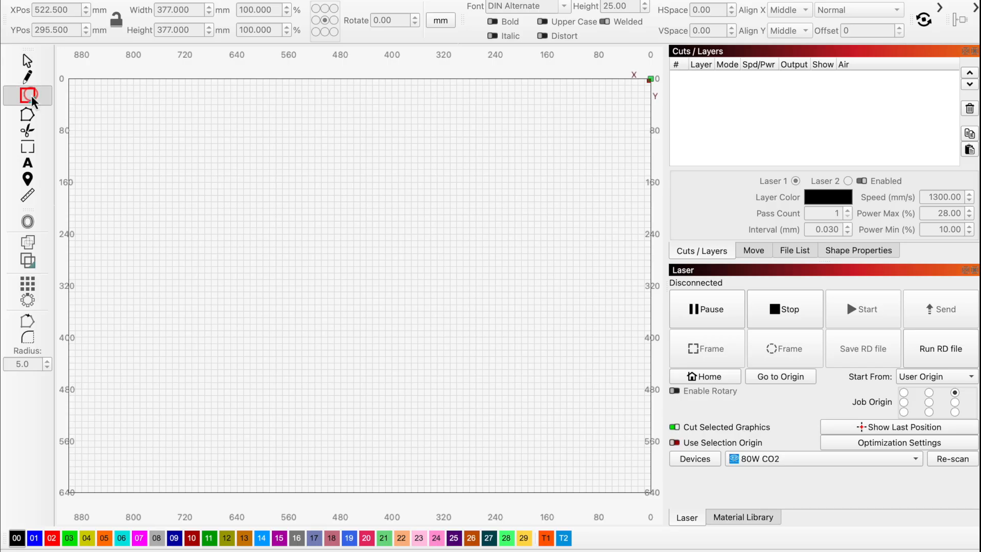
- Draw a roughly 504 × 504 mm square outline on the empty bed
drag(156, 133, 266, 243)
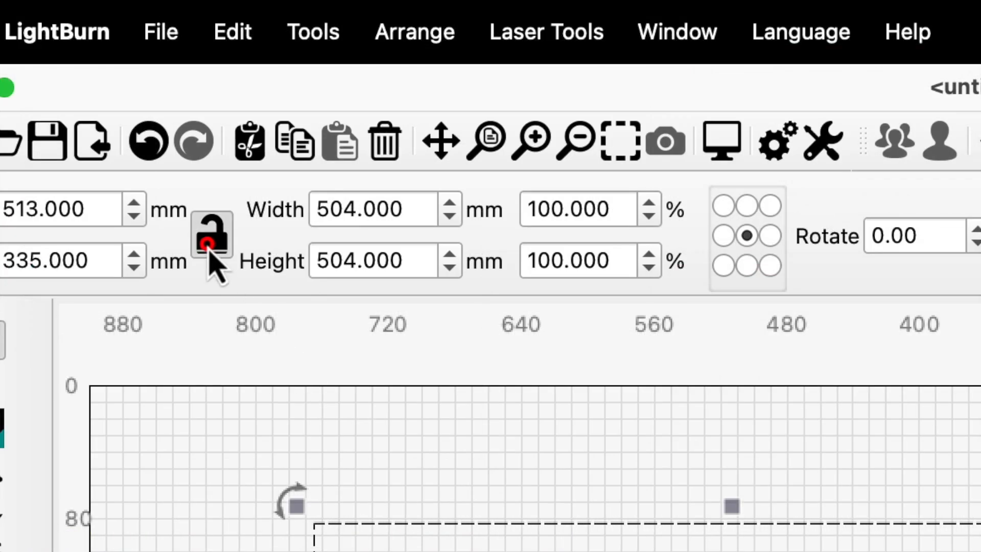
- Lock aspect ratio, resize the square to 609.600 mm on the T2 tool layer, and select the corner badge
click(212, 235)
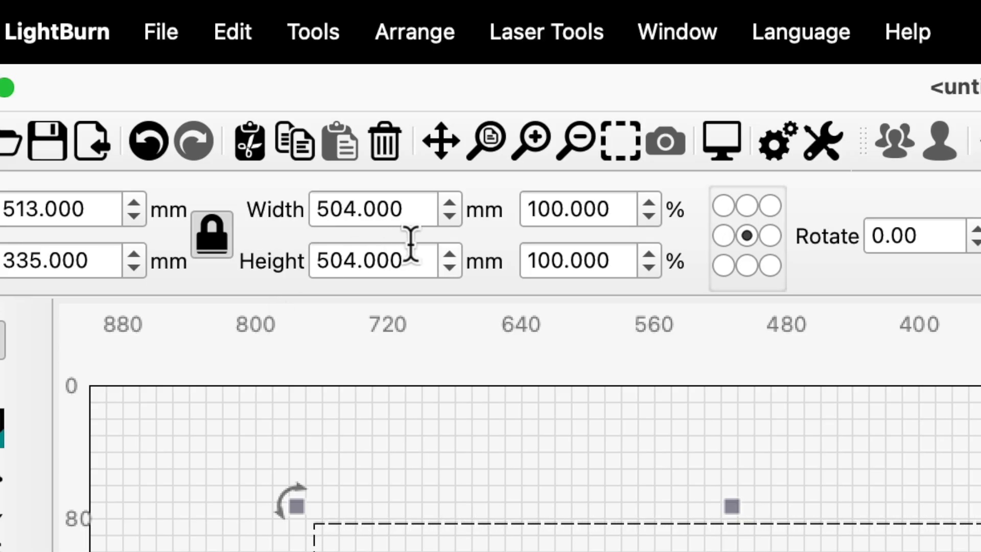
mouse_move(475, 238)
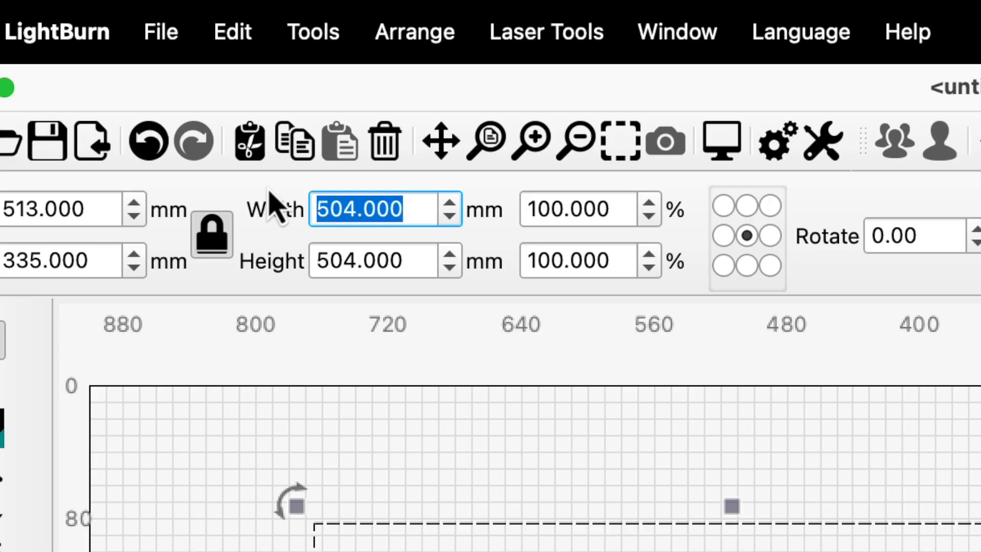
text(2)
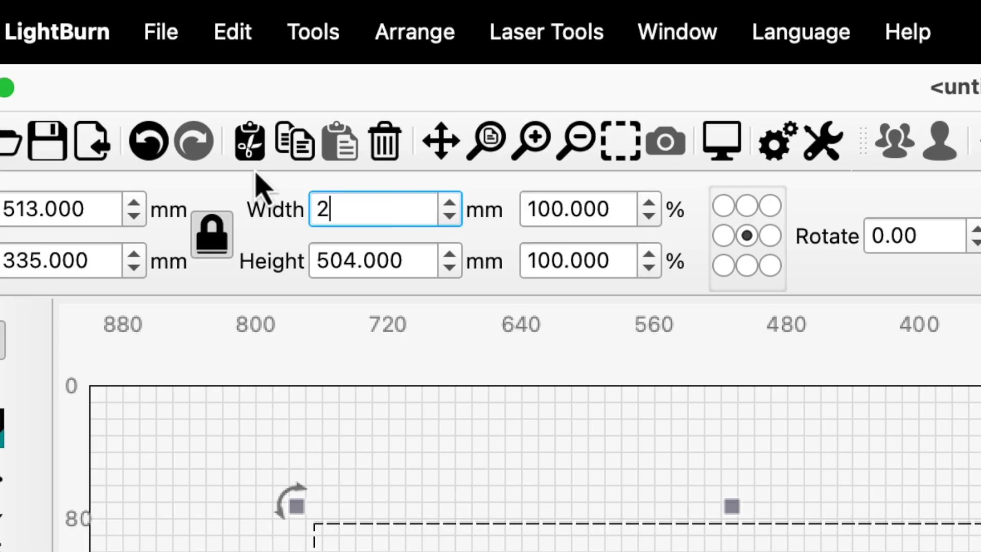
text(609.600)
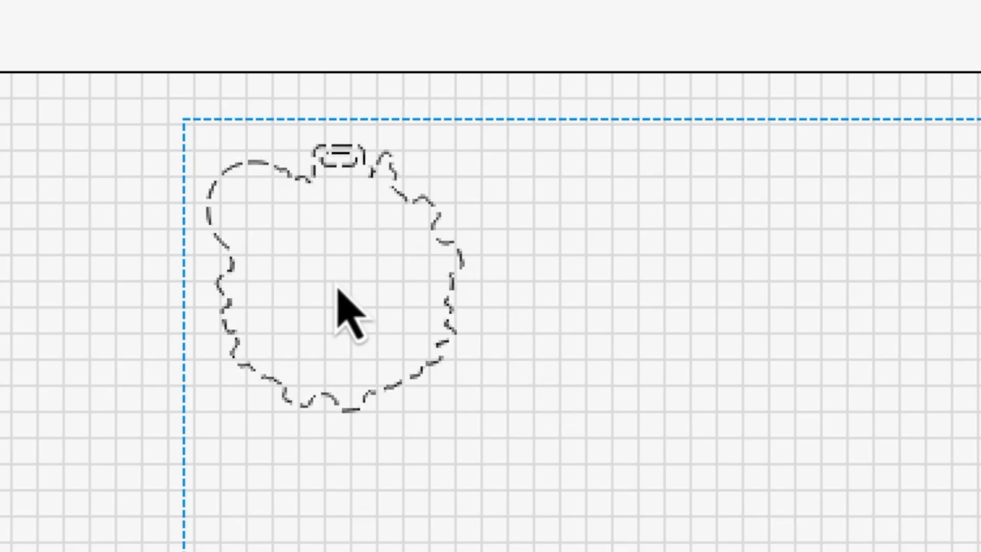
click(347, 309)
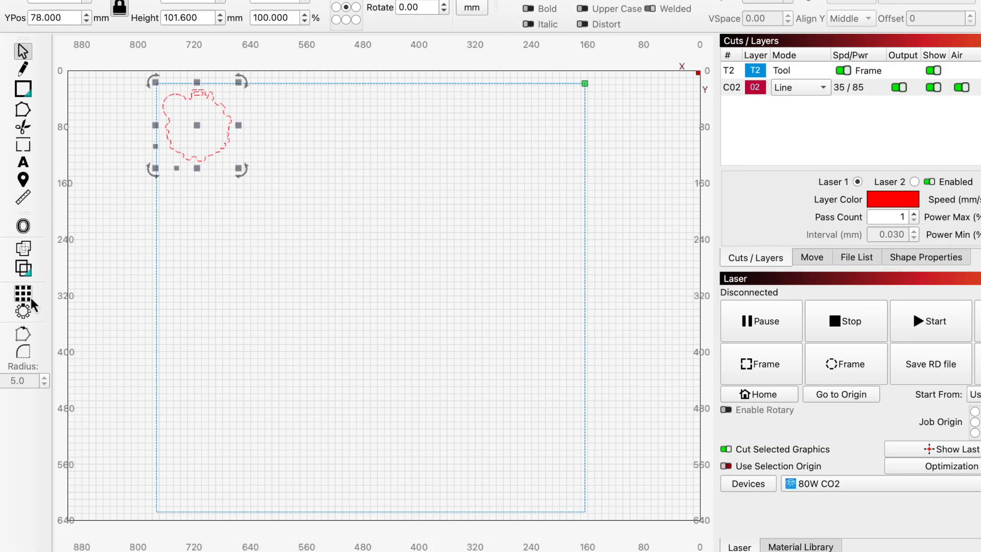
- Start a badge Grid Array with 6 columns, added rows and Shift by Half enabled
click(24, 302)
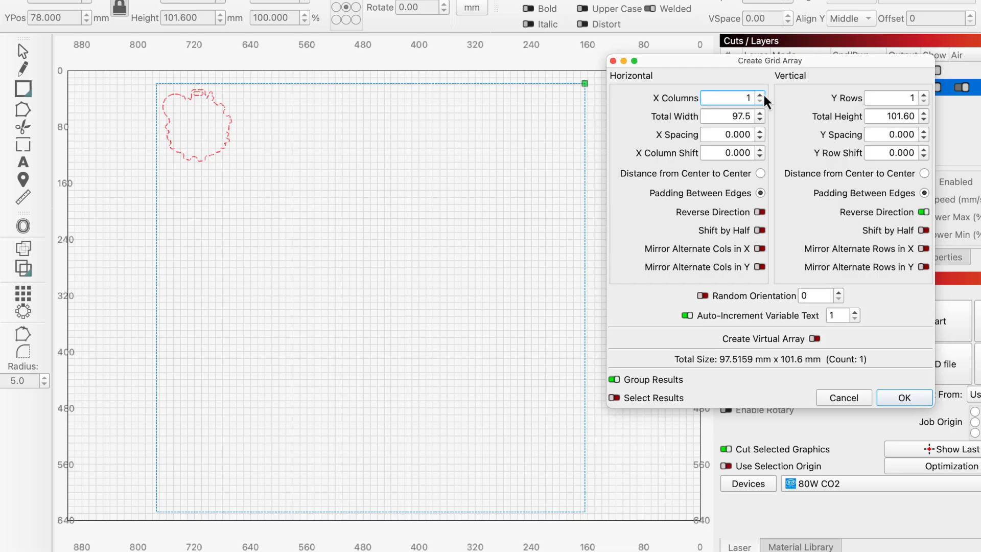
click(924, 94)
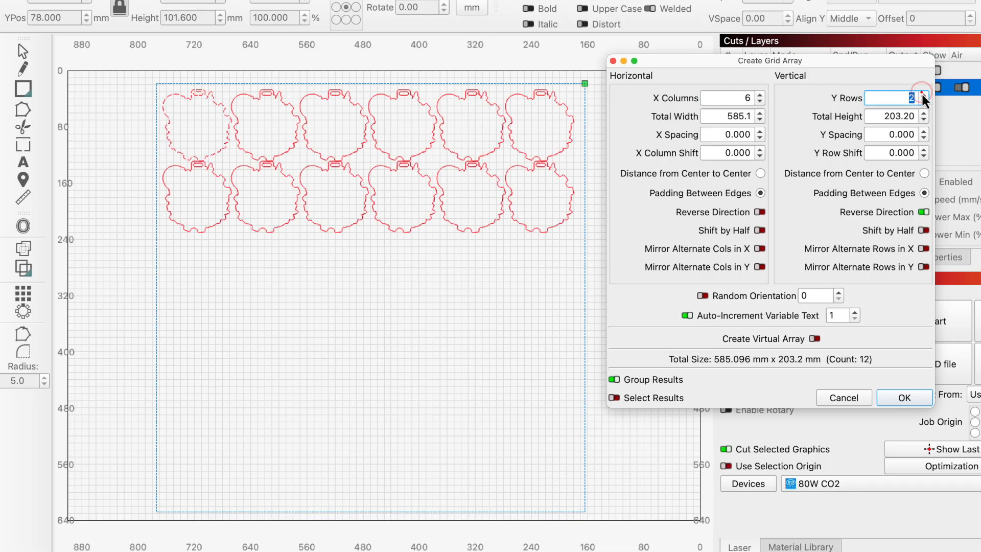
click(922, 94)
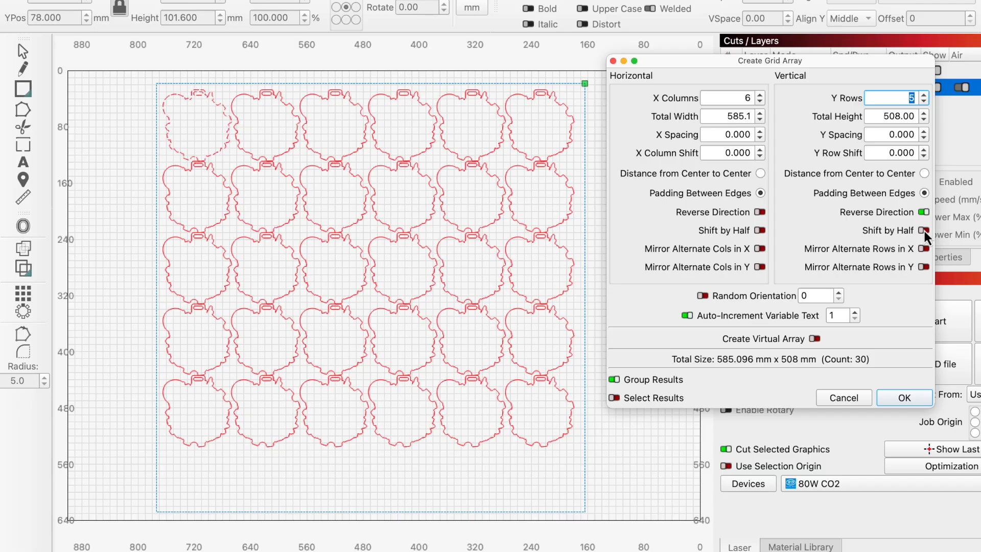
click(923, 213)
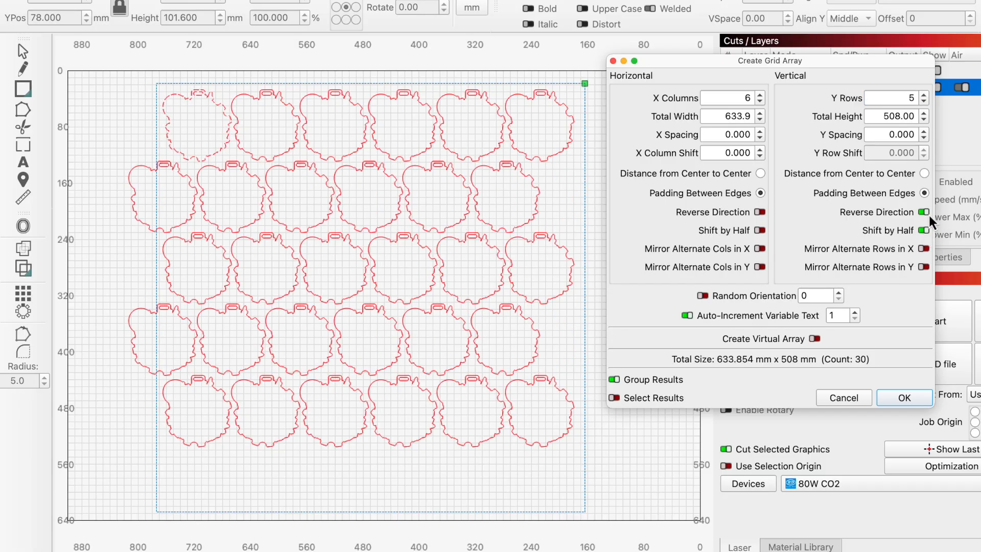
- Bring rows to 6, set Y spacing to -3 and confirm the nested 36-badge grid
click(924, 94)
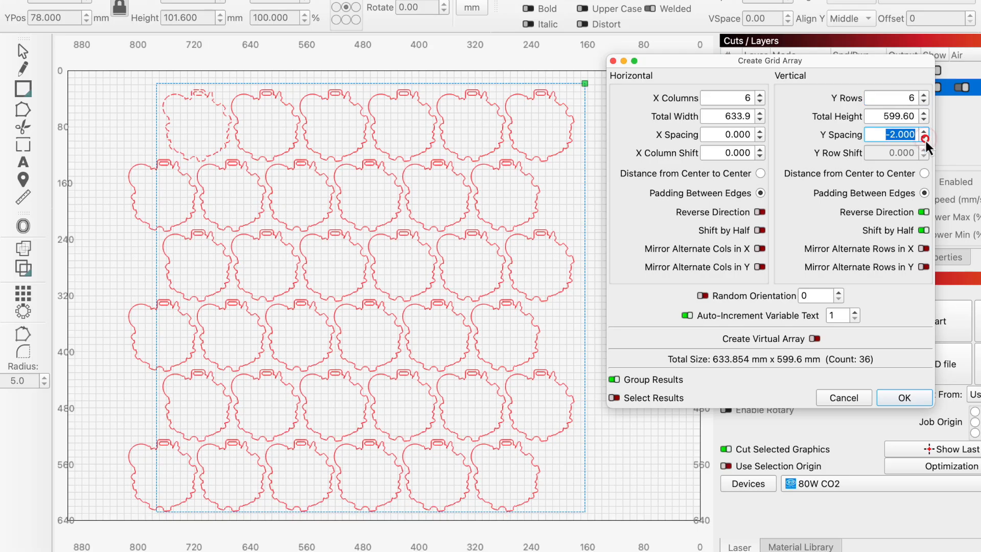
click(925, 138)
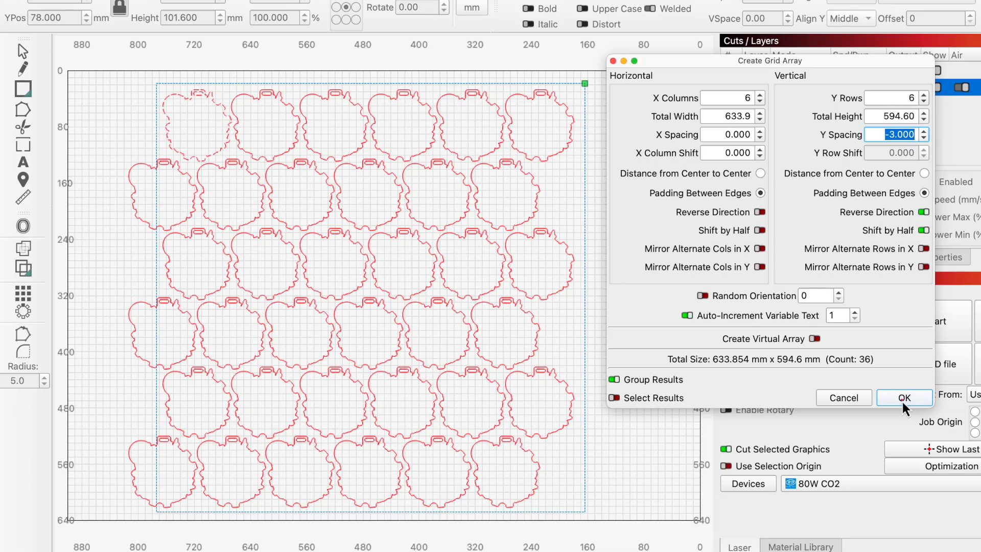
click(904, 397)
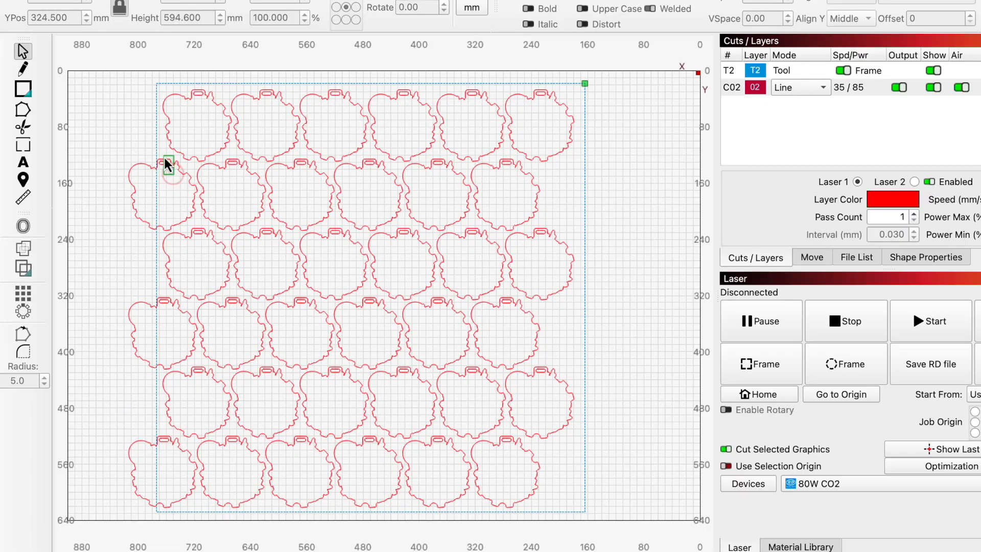
click(166, 164)
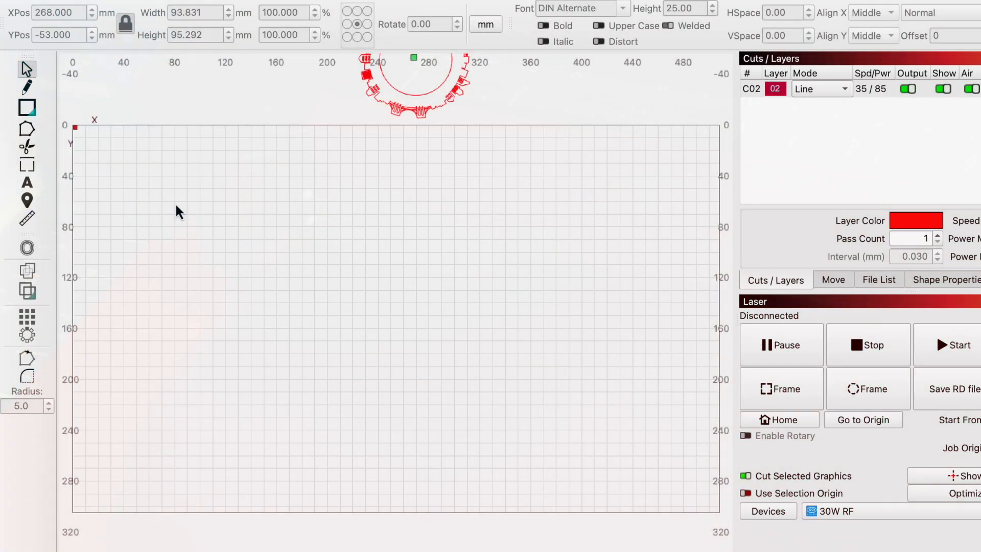
- Draw a T2 sheet rectangle and fill it with a 5-column, 3-row grid of round badges
drag(98, 130, 460, 318)
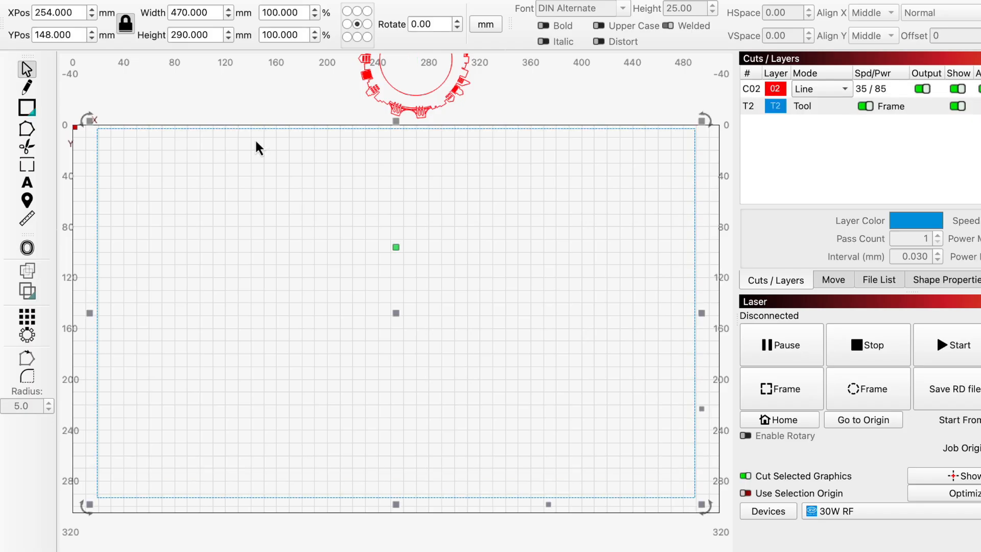
click(196, 35)
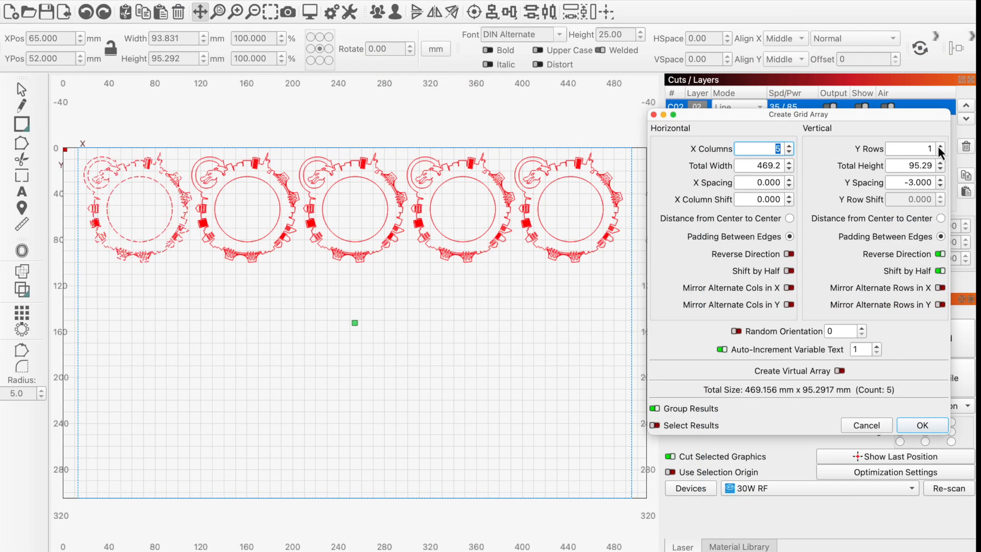
click(938, 145)
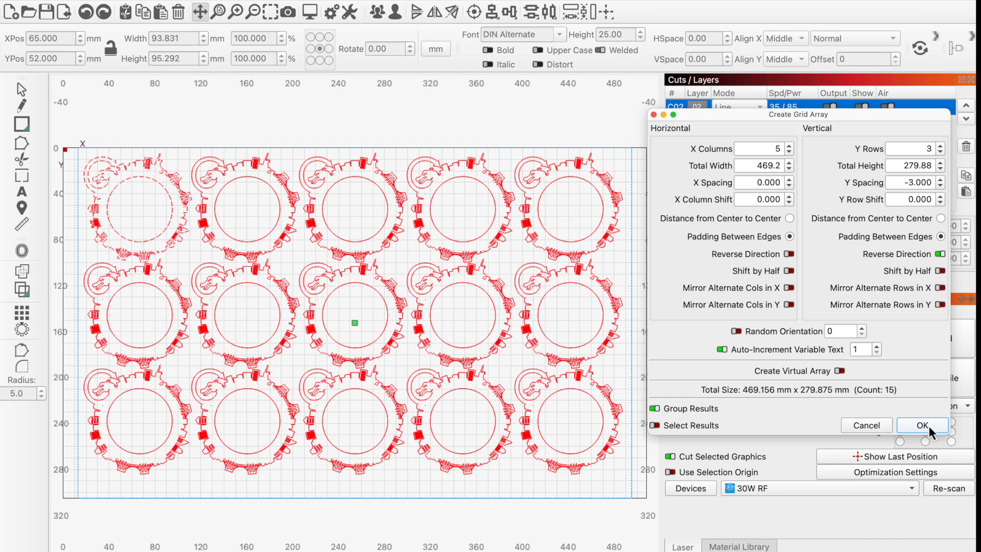
click(924, 427)
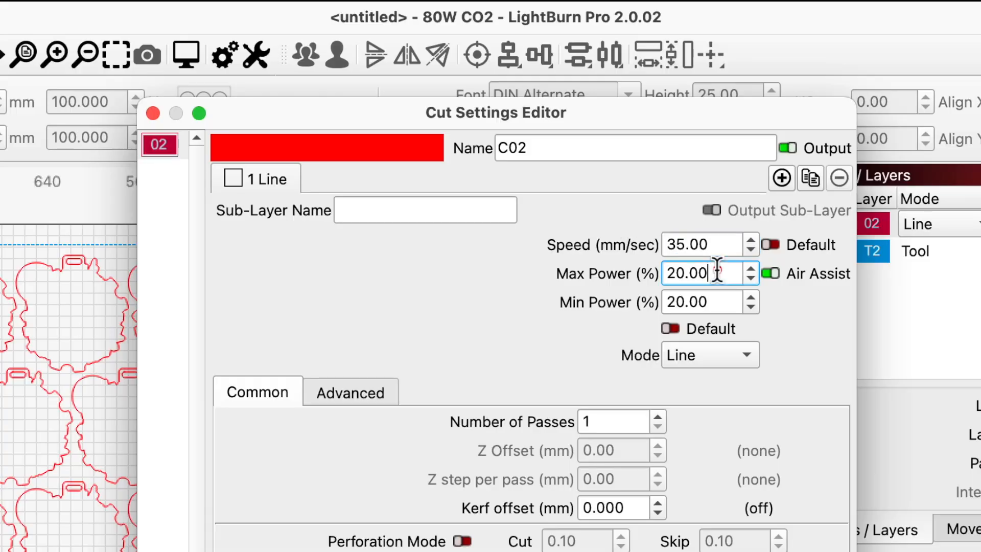
- Give the C02 badge layer 85% max and 65% min power and preview the eight-minute estimate
text(85)
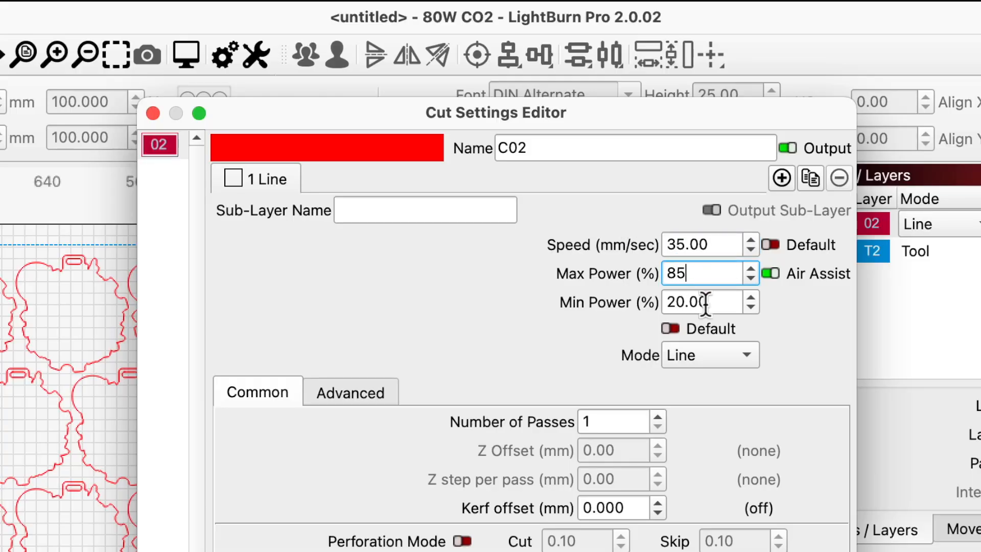
text(65)
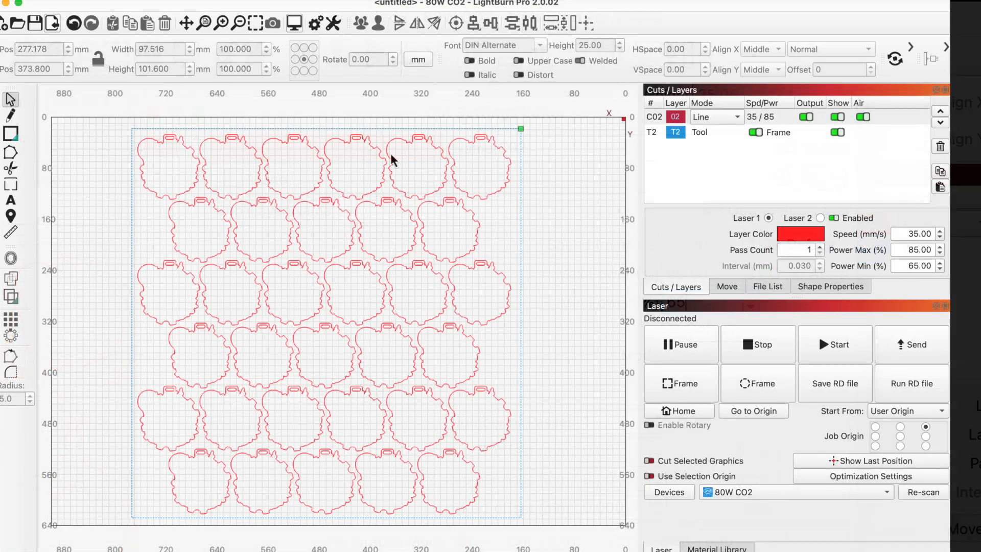
click(294, 24)
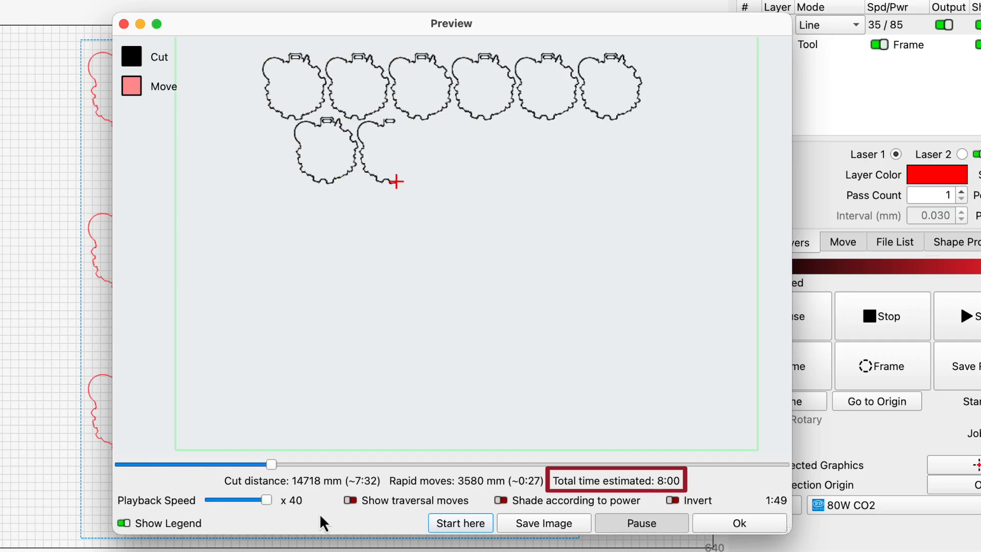
drag(270, 464, 381, 464)
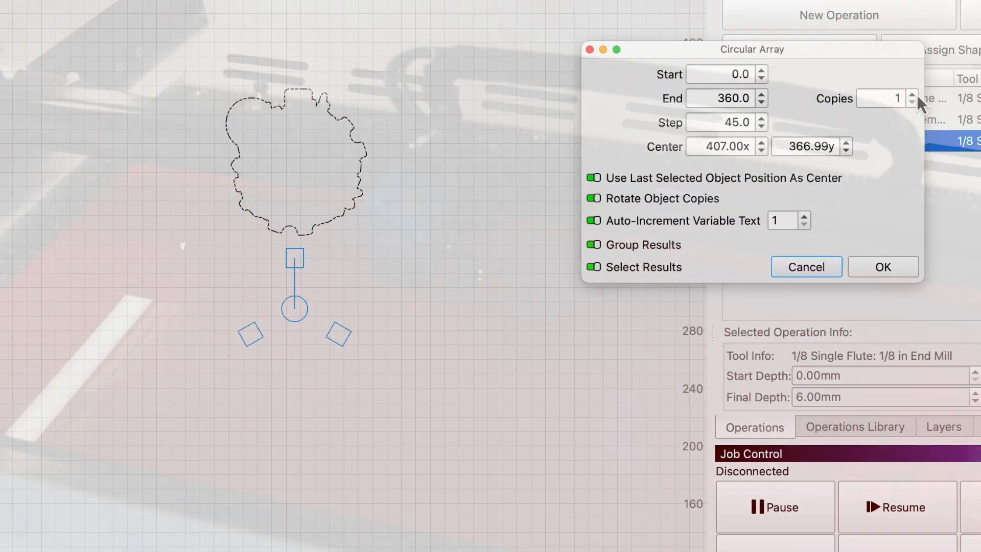
click(913, 94)
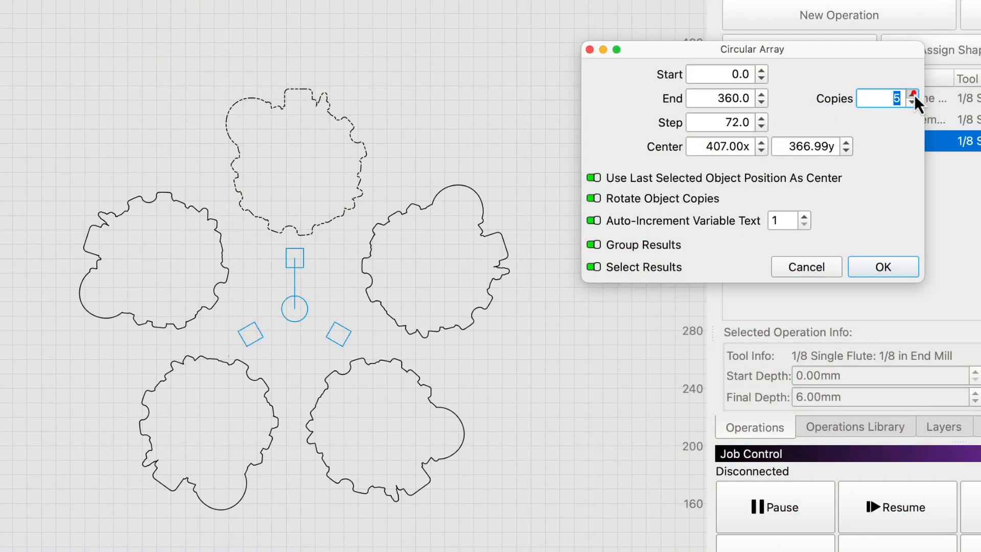